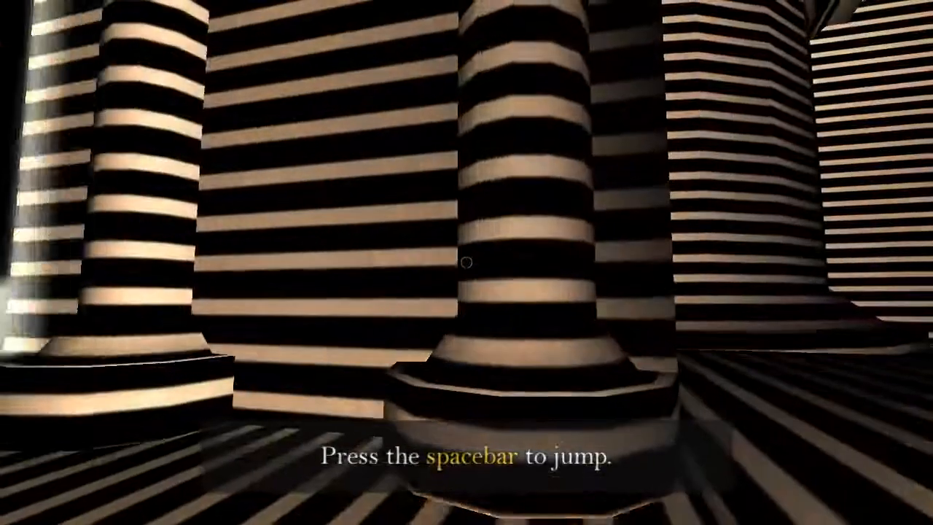
Step: Jump in the striped pillar hall to clear the tutorial prompt and continue onward
{"action": "key", "text": "space"}
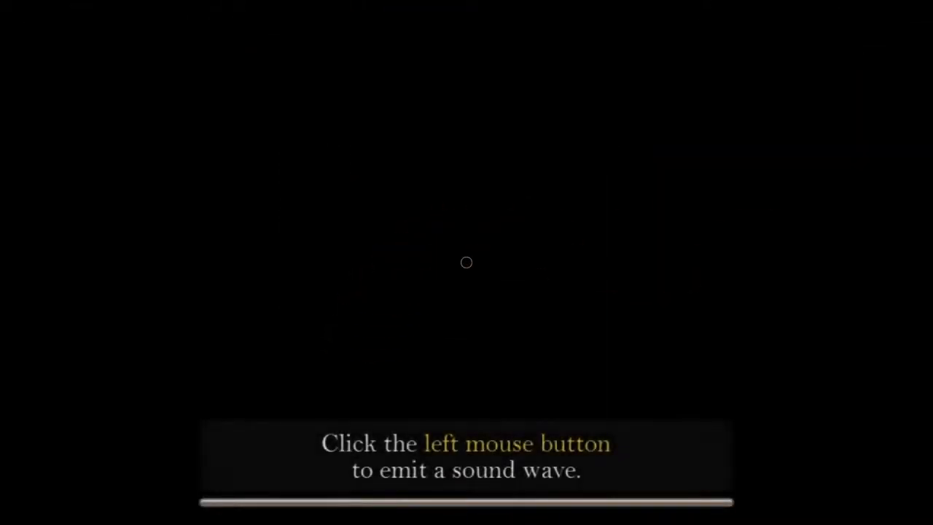
Step: Emit two sound waves to reveal the floor and dark striped rooms ahead
{"action": "left_click", "coordinate": [467, 263]}
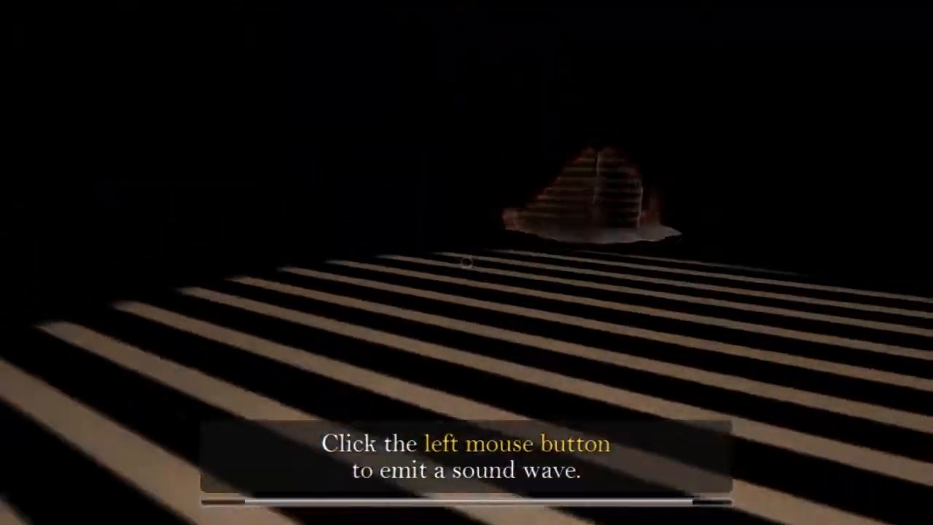
{"action": "left_click", "coordinate": [466, 262]}
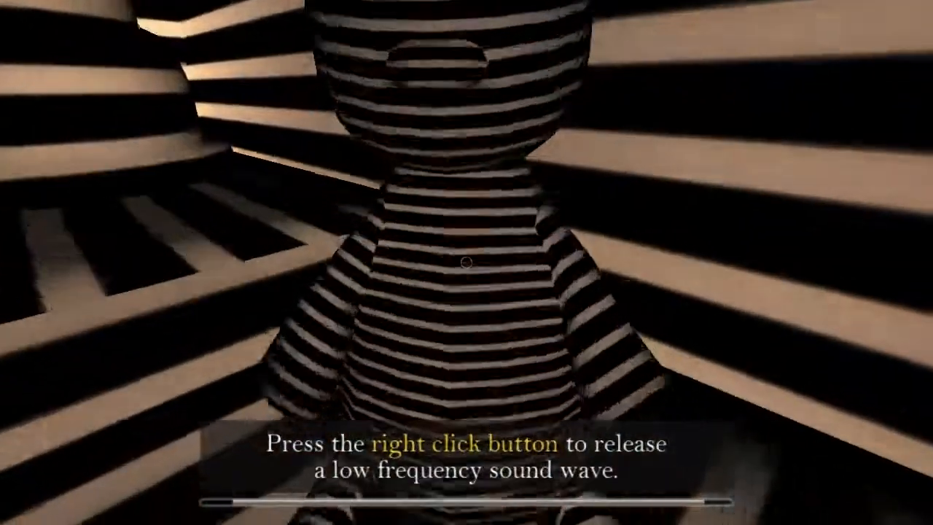
Step: Release two low-frequency waves revealing the striped room and figure beyond the bed
{"action": "right_click", "coordinate": [467, 263]}
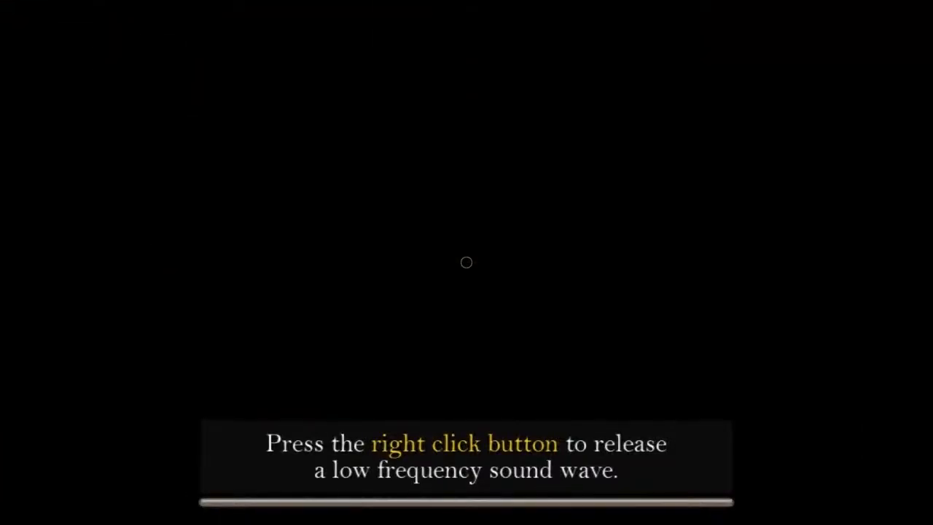
{"action": "right_click", "coordinate": [466, 263]}
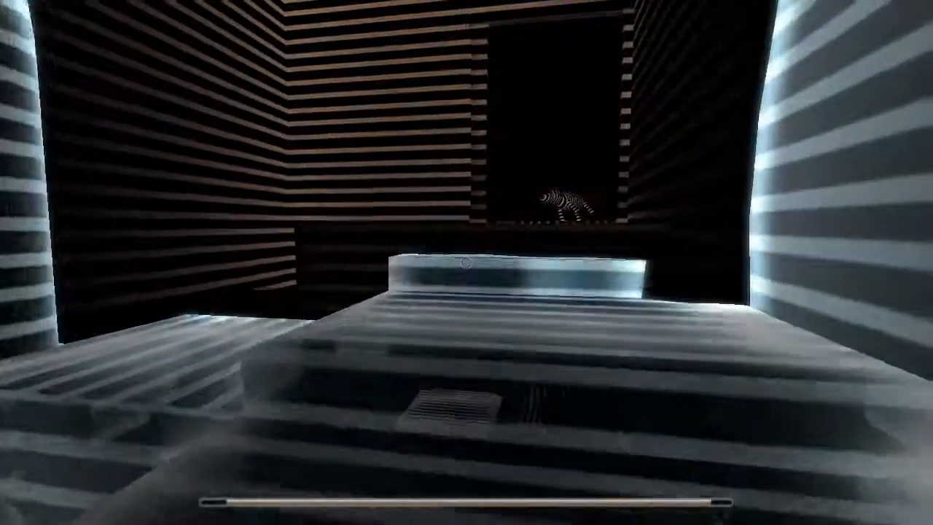